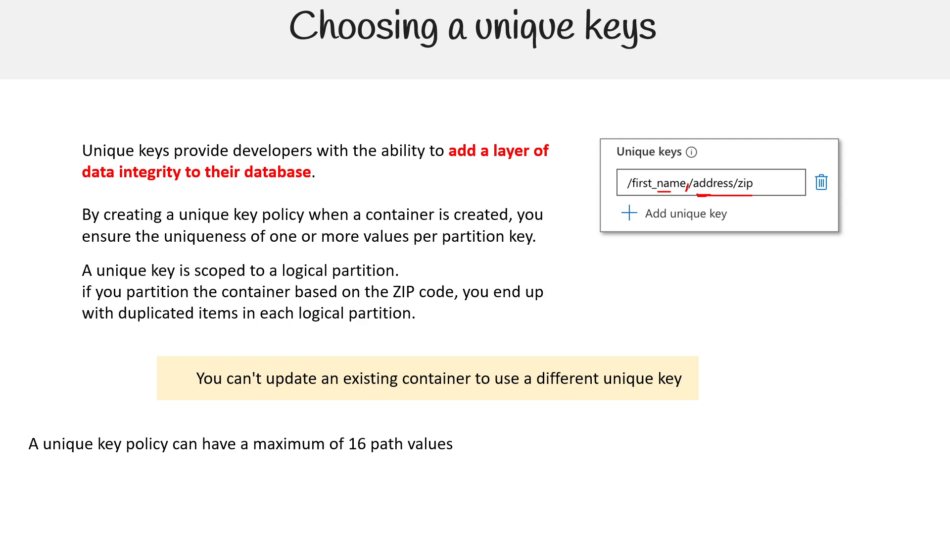
{"action": "type", "text": "Each unique key policy can have a maximum of 10 unique key constraints or combination"}
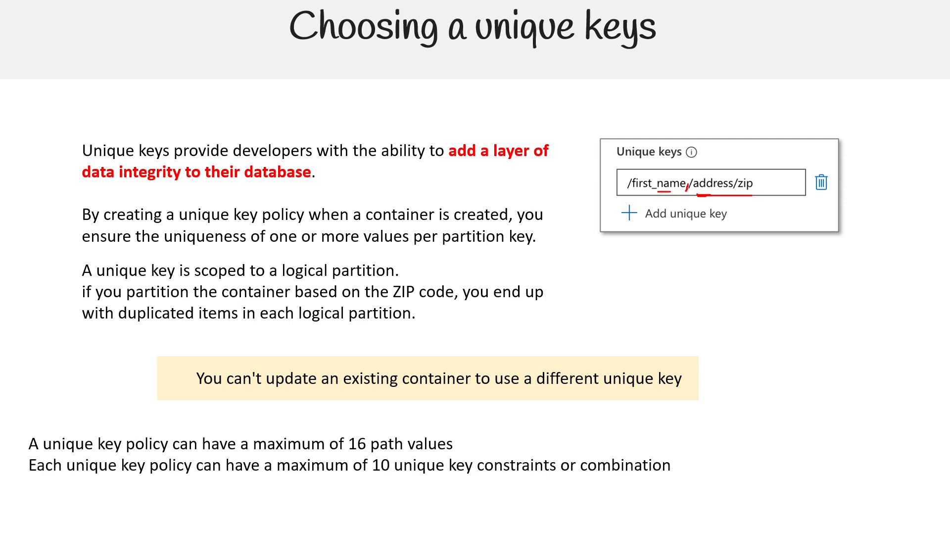